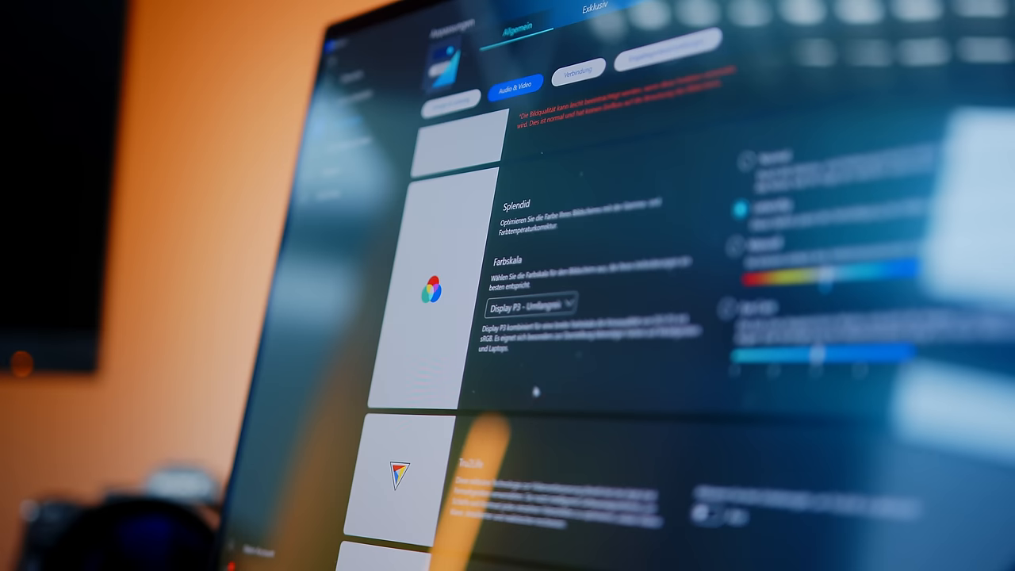
Step: Set the Splendid Farbskala to sRGB, then show the gamut choices again
{"action": "left_click", "coordinate": [539, 303]}
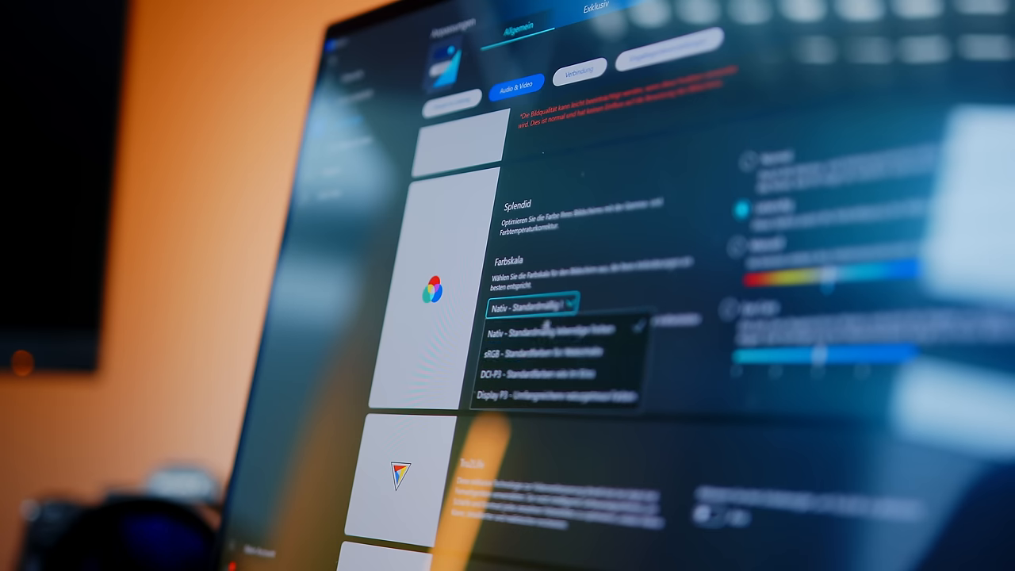
{"action": "left_click", "coordinate": [523, 347]}
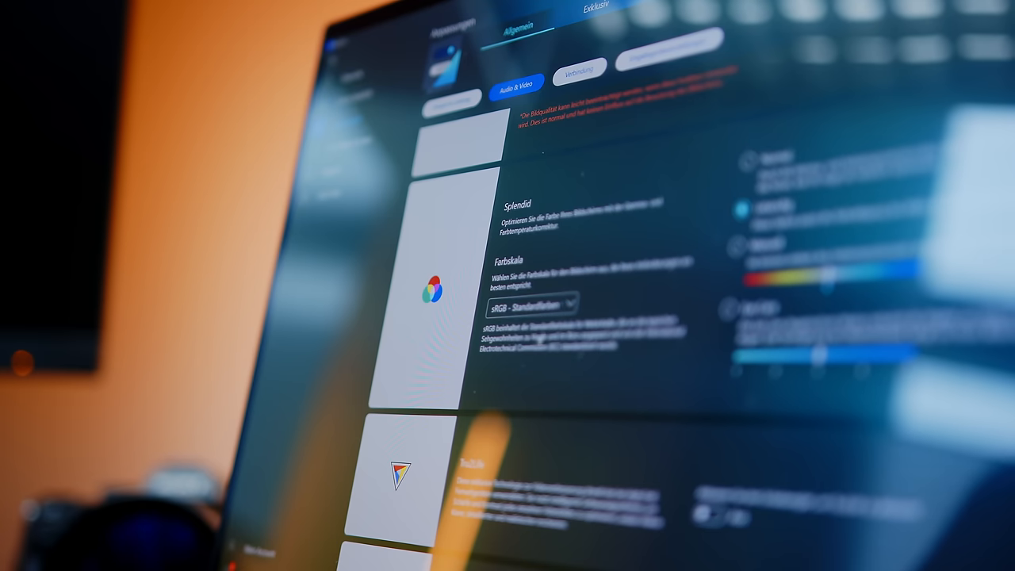
{"action": "left_click", "coordinate": [532, 306]}
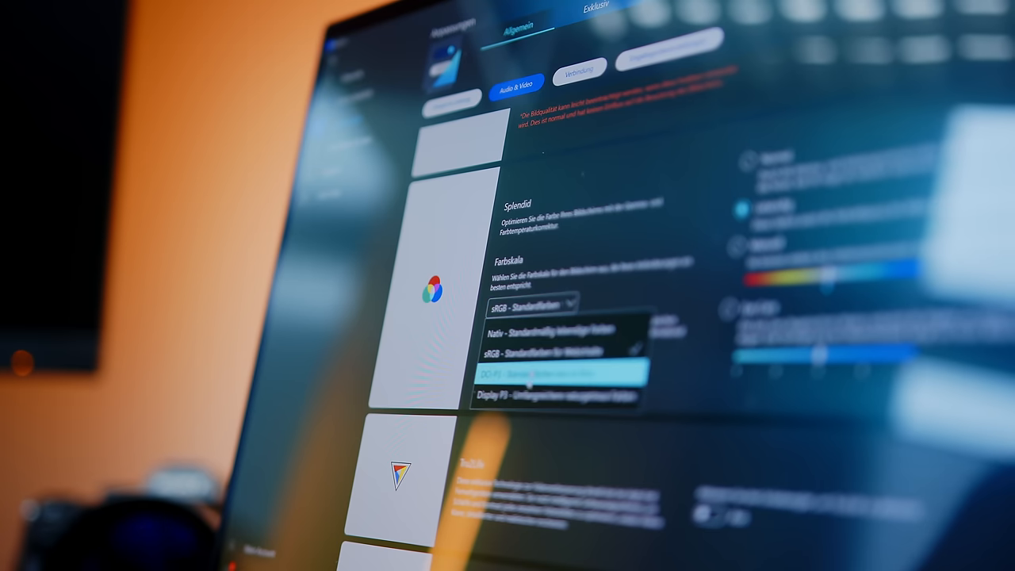